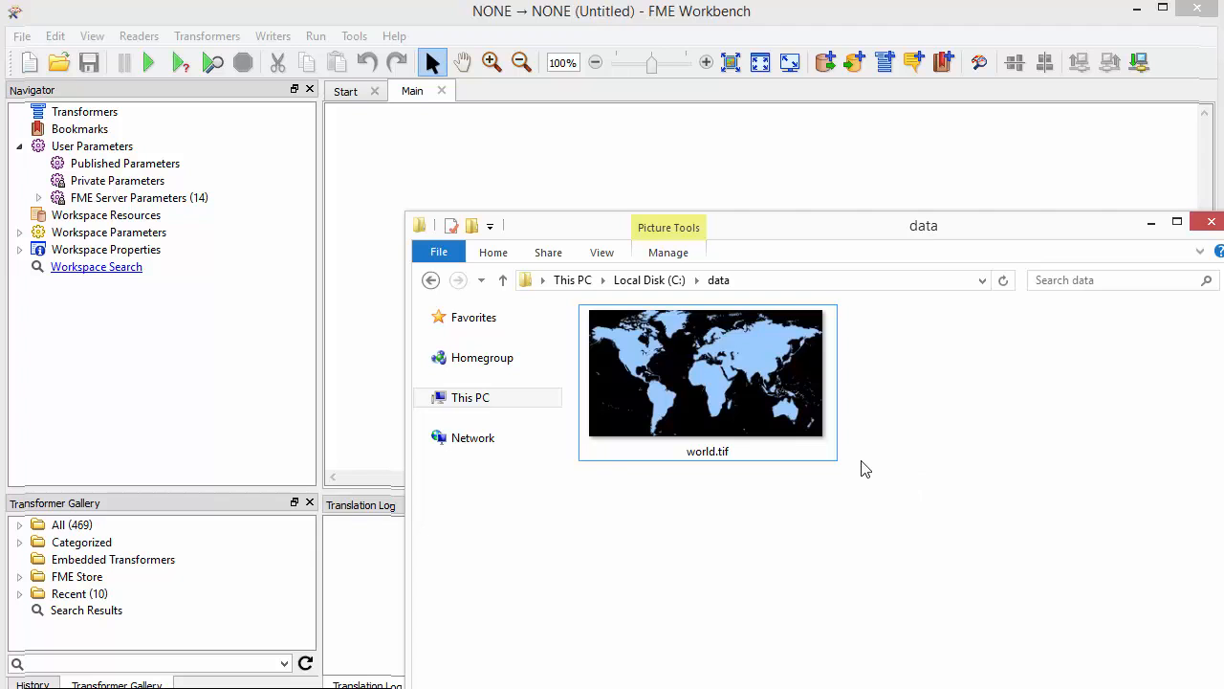
# Step: Add a GeoTIFF reader for world.tif and an Esri Shape writer targeting C:\data\world\
pyautogui.click(707, 374)
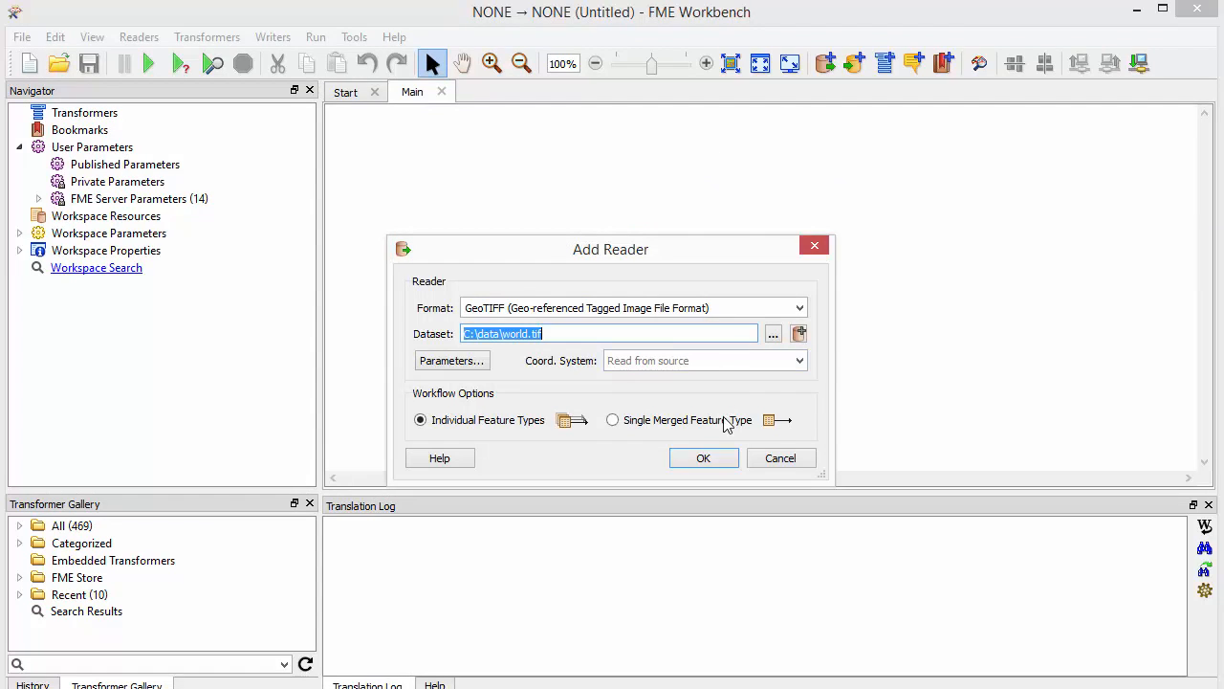
pyautogui.click(703, 457)
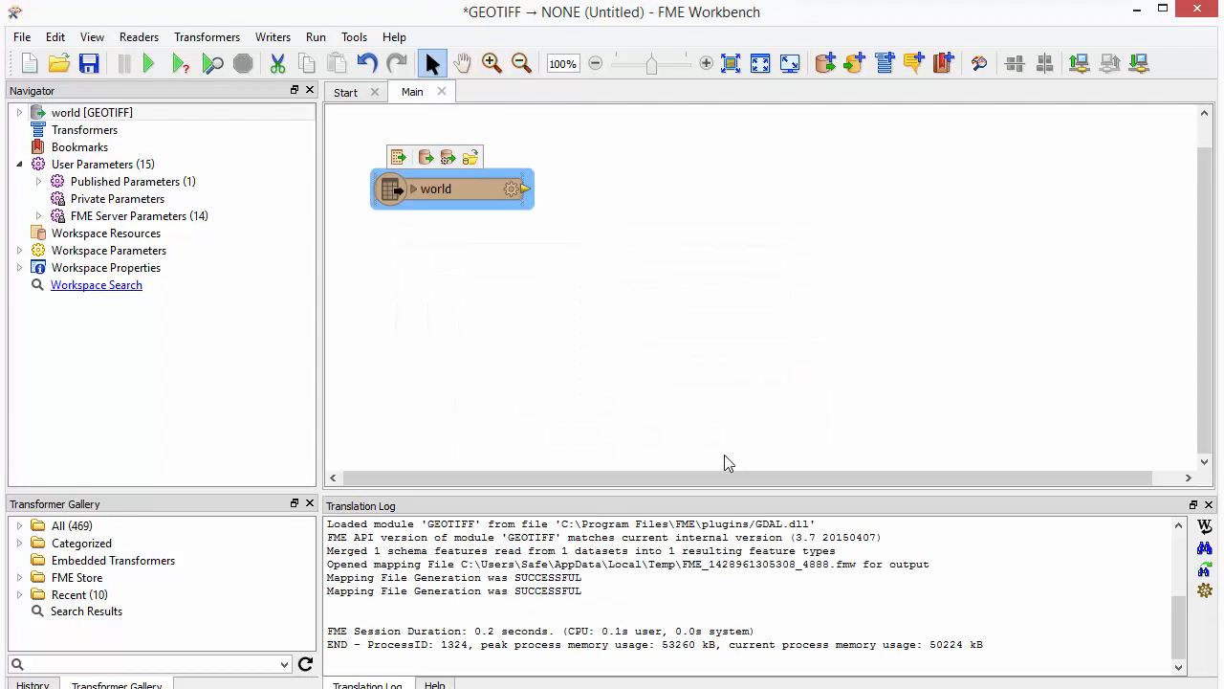
pyautogui.moveTo(790, 266)
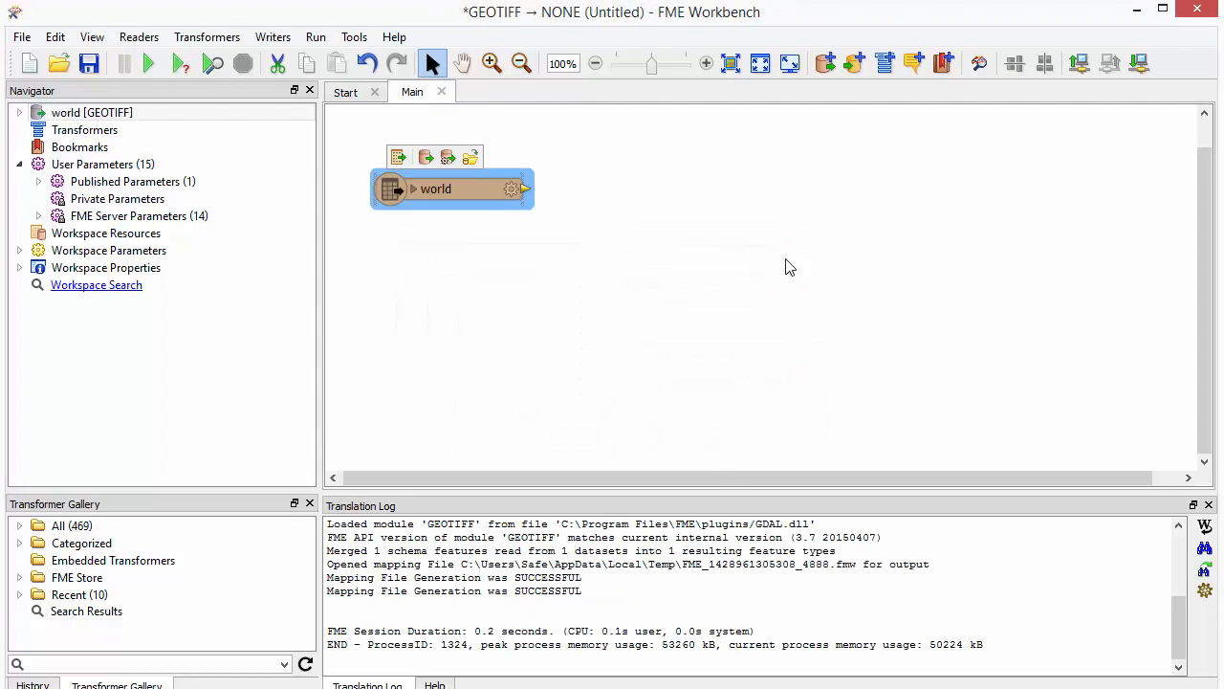
pyautogui.click(853, 63)
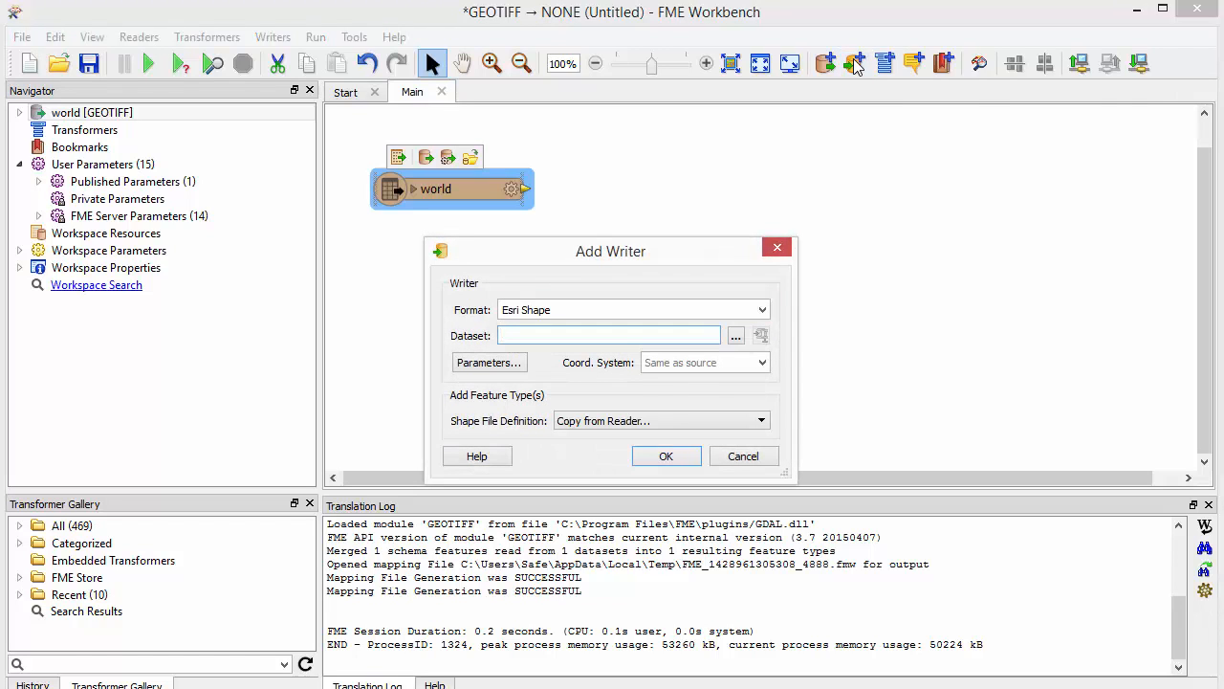
pyautogui.write('C:\\data\\world\\')
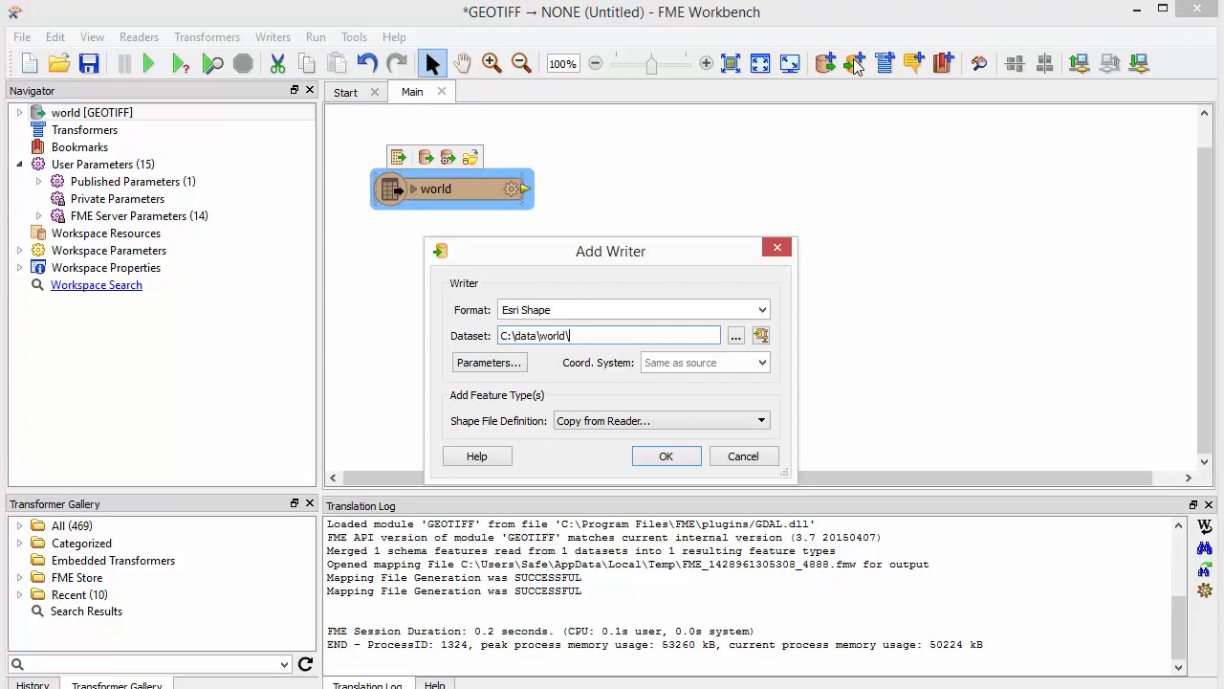
pyautogui.click(667, 455)
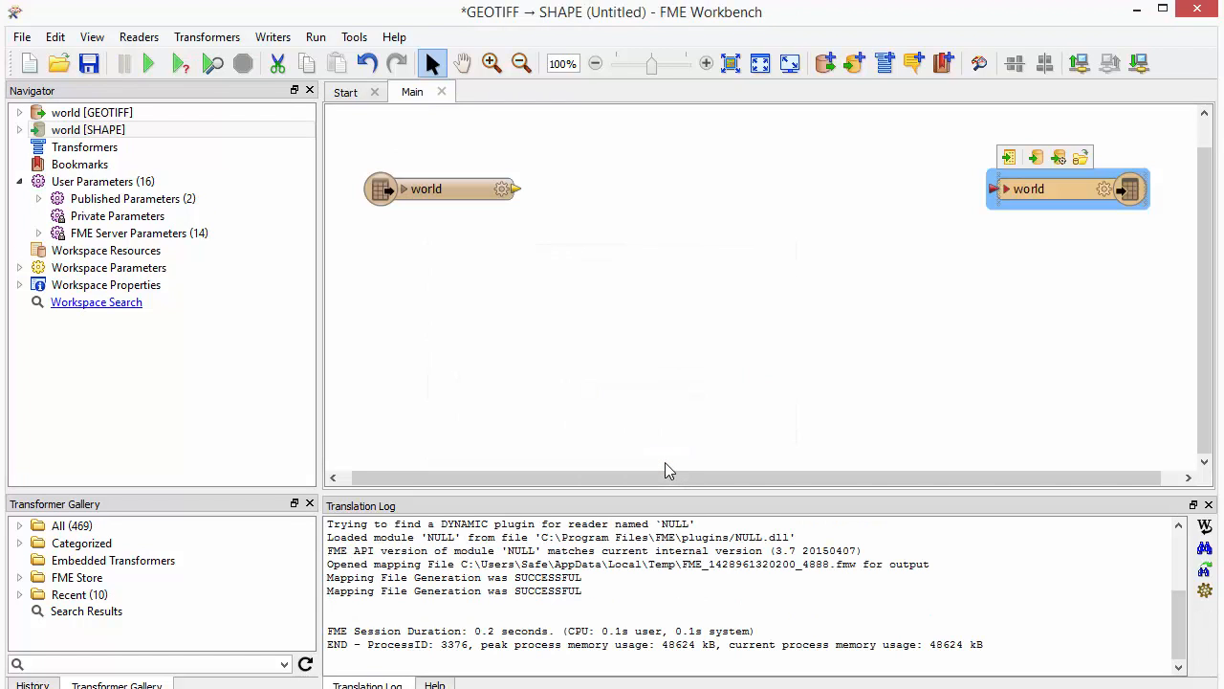
pyautogui.moveTo(670, 447)
pyautogui.write('rastertop')
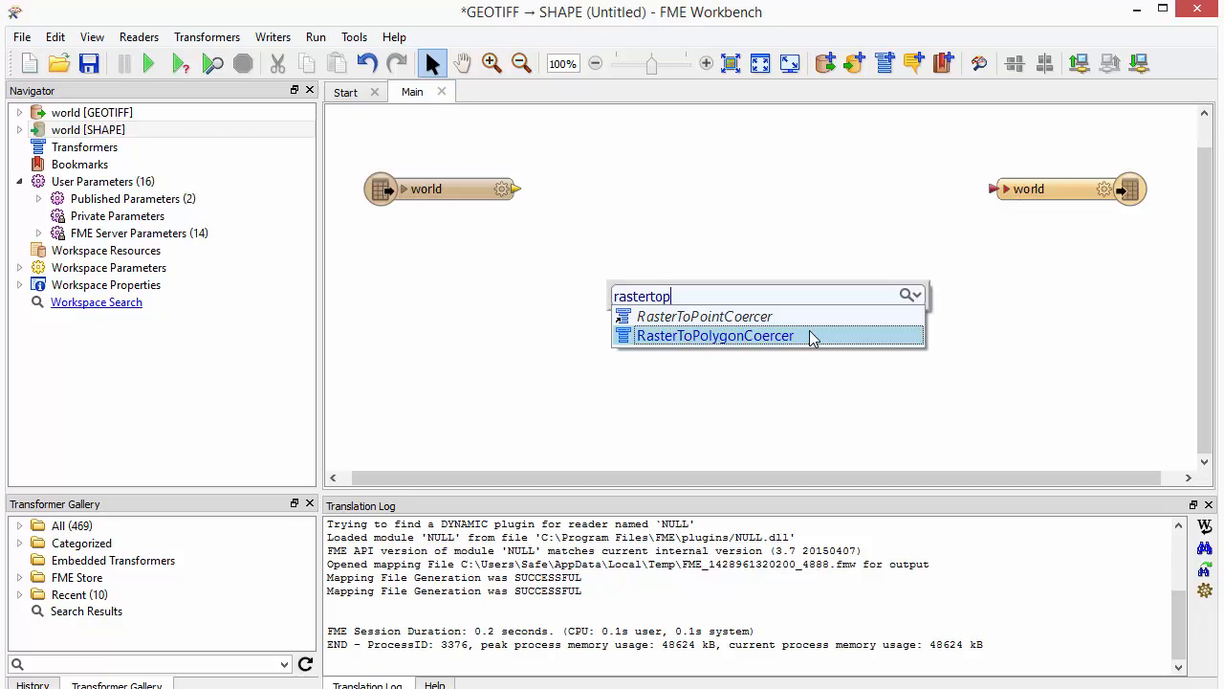
# Step: Place a RasterToPolygonCoercer beside the world reader and link it to the Shape writer
pyautogui.click(716, 336)
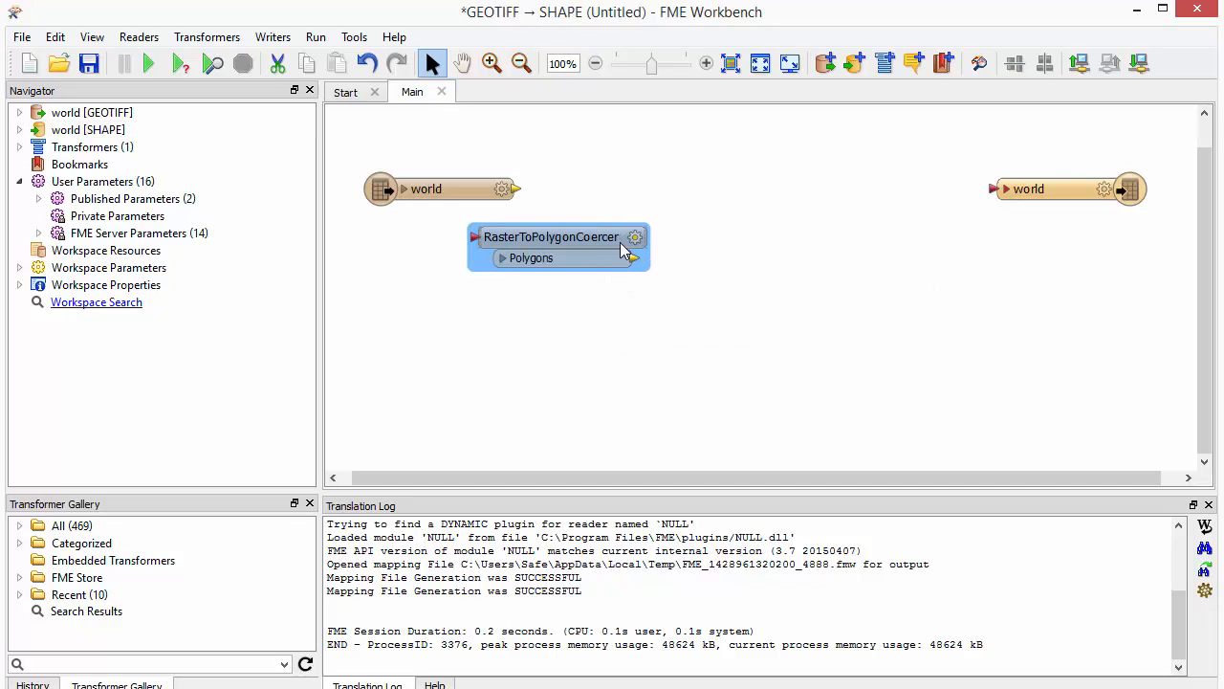
pyautogui.moveTo(560, 238); pyautogui.dragTo(615, 208)
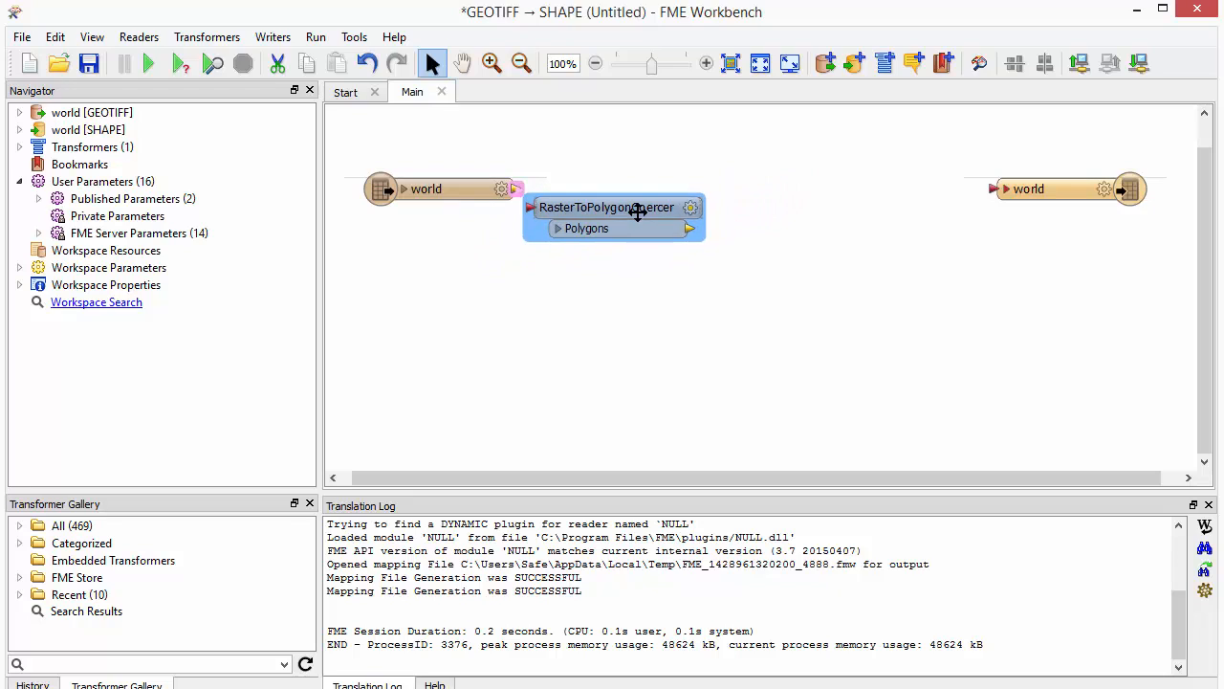
pyautogui.moveTo(612, 207); pyautogui.dragTo(732, 188)
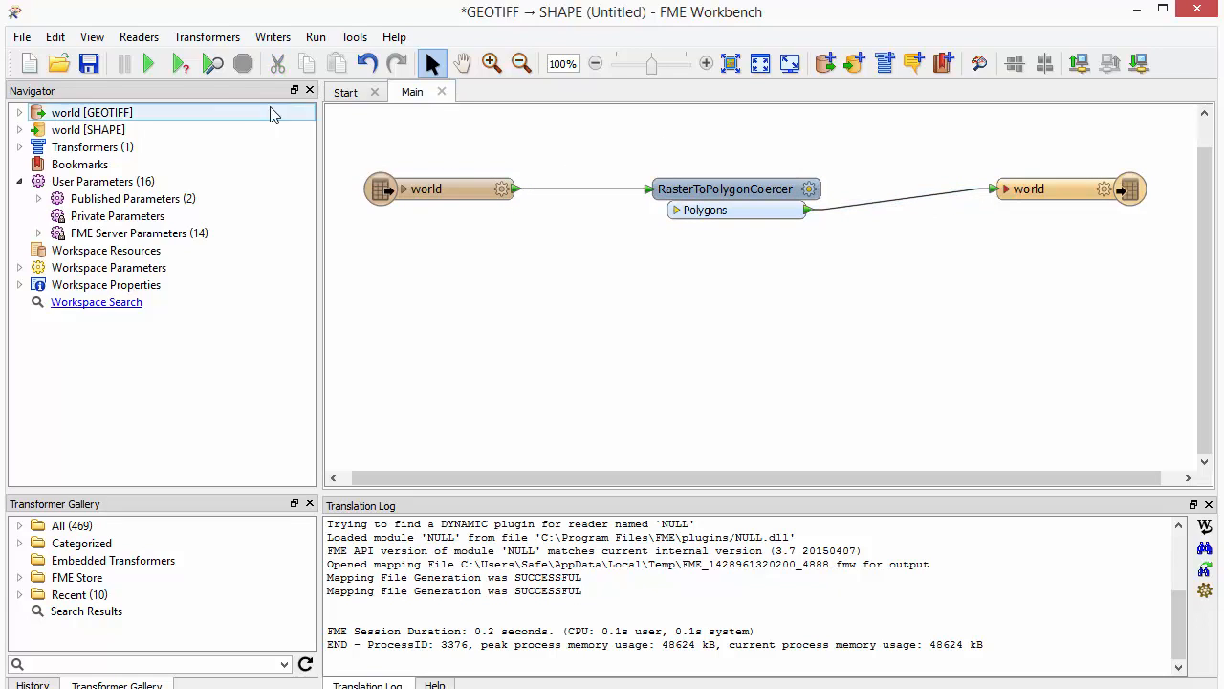
pyautogui.moveTo(148, 63)
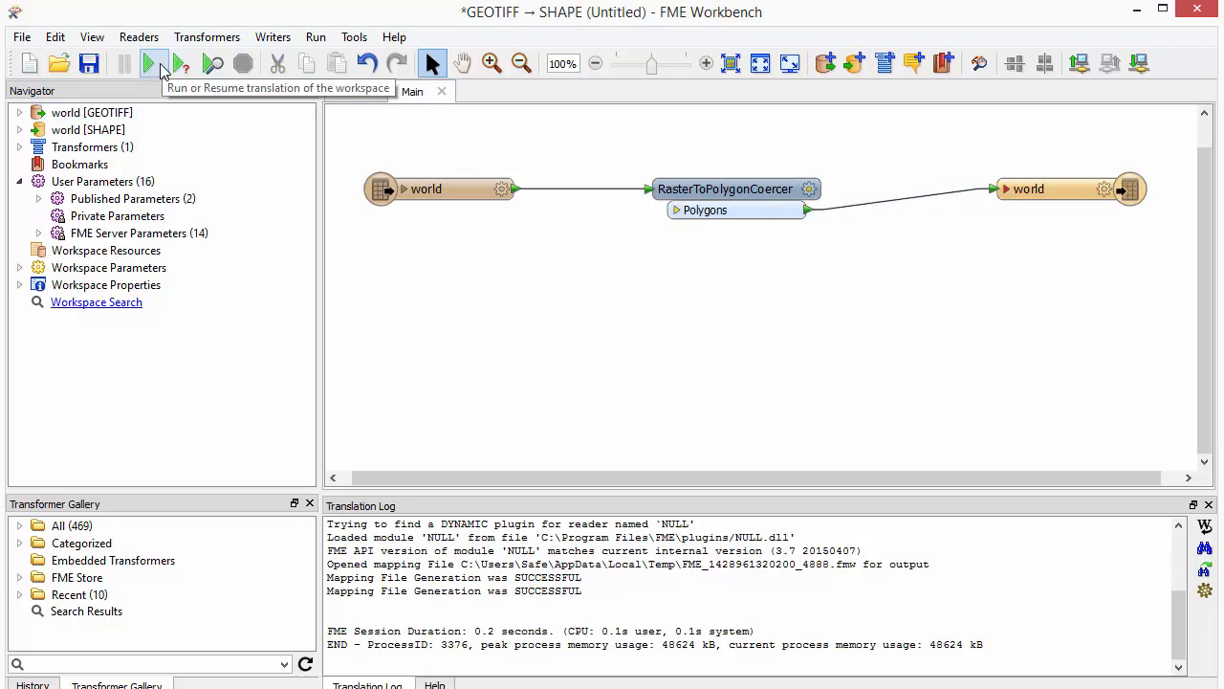
# Step: Run the world conversion and inspect the North America land polygon's properties
pyautogui.click(148, 63)
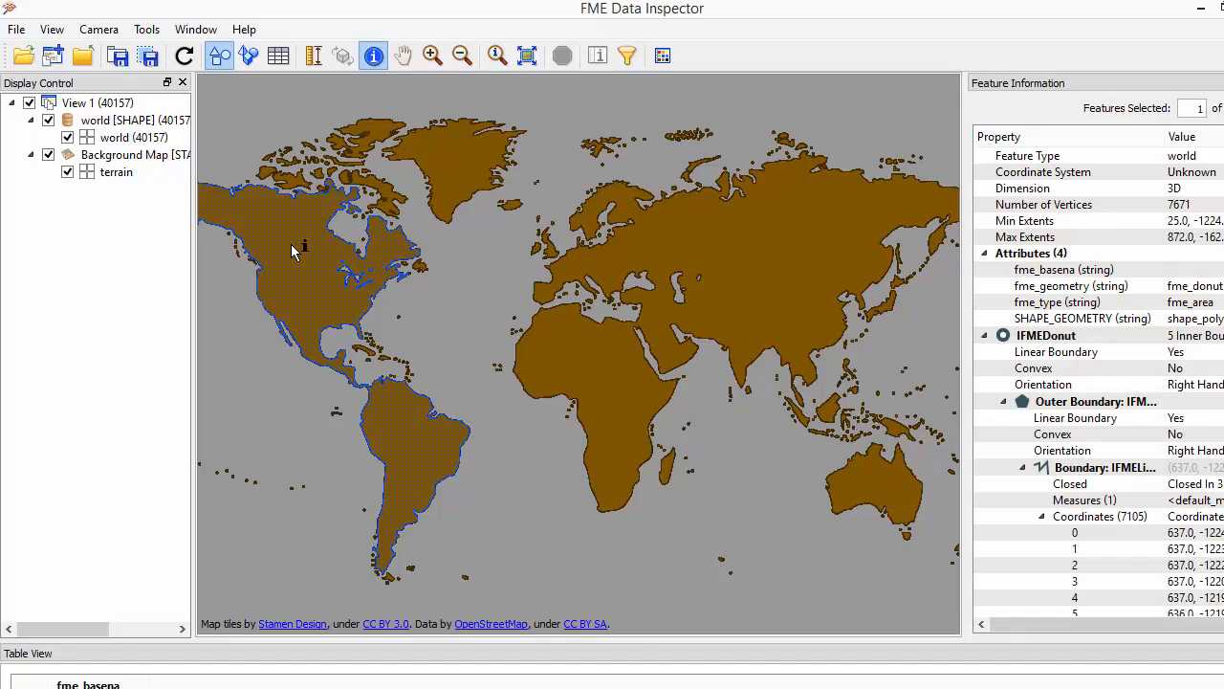
pyautogui.click(450, 181)
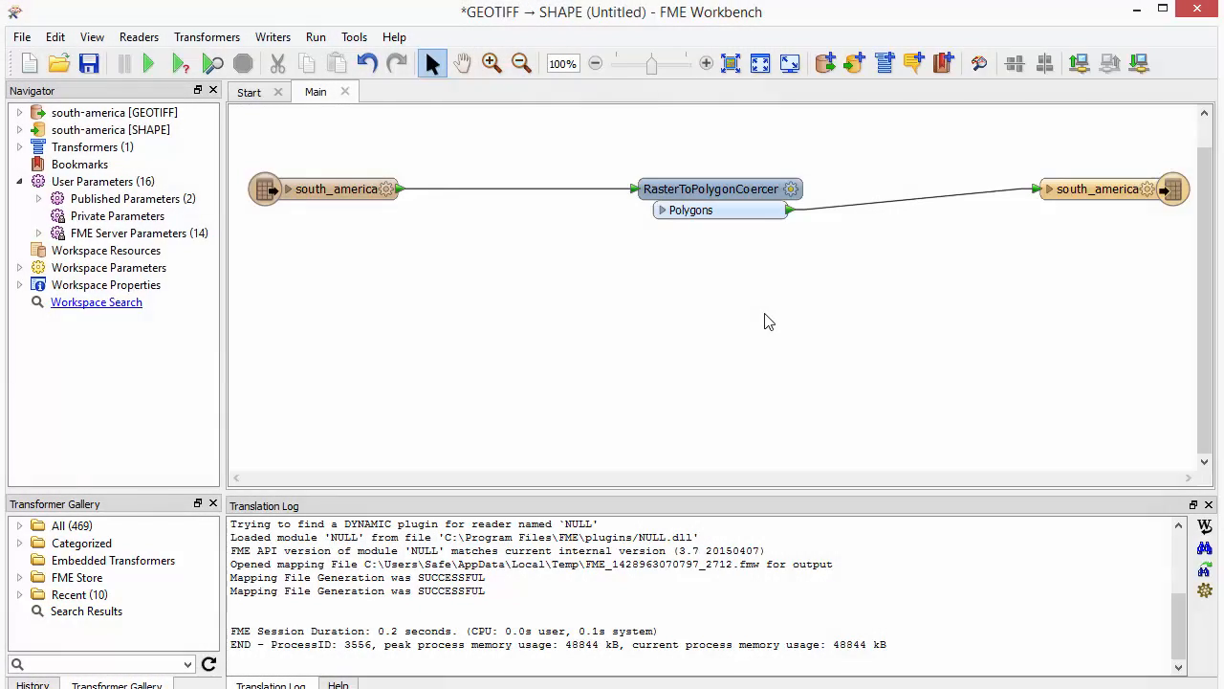
# Step: Insert a RasterExpressionEvaluator between the south_america reader and the coercer
pyautogui.write('rasterexp')
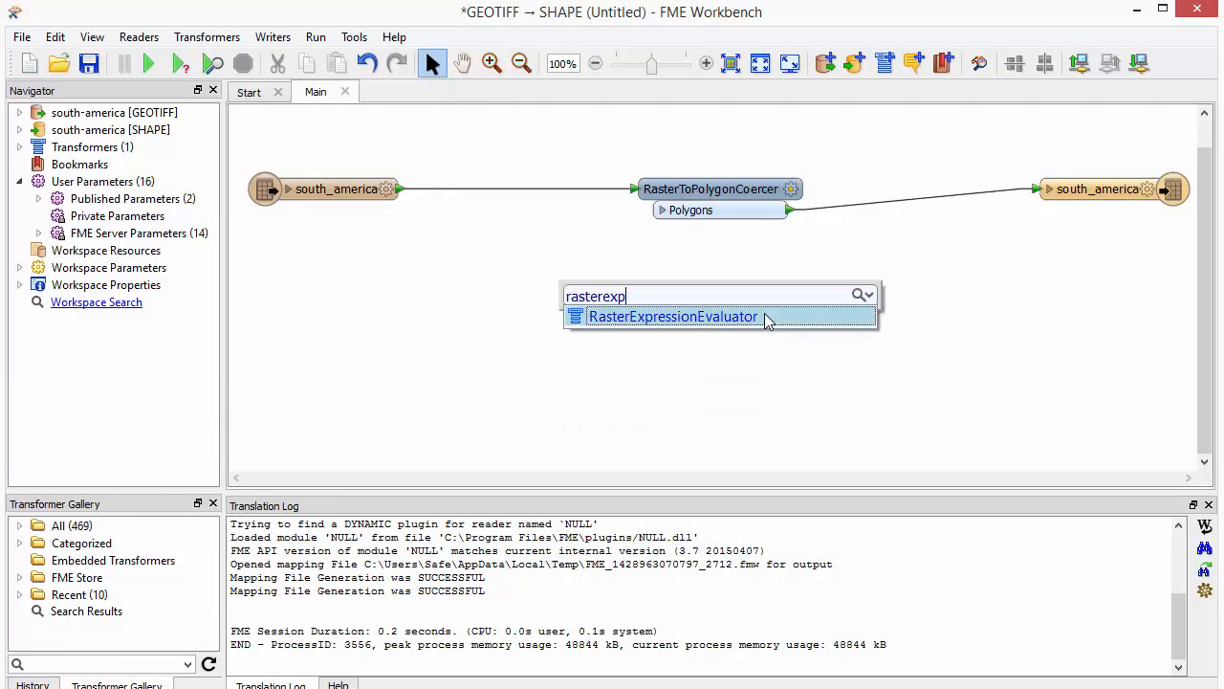
pyautogui.click(675, 317)
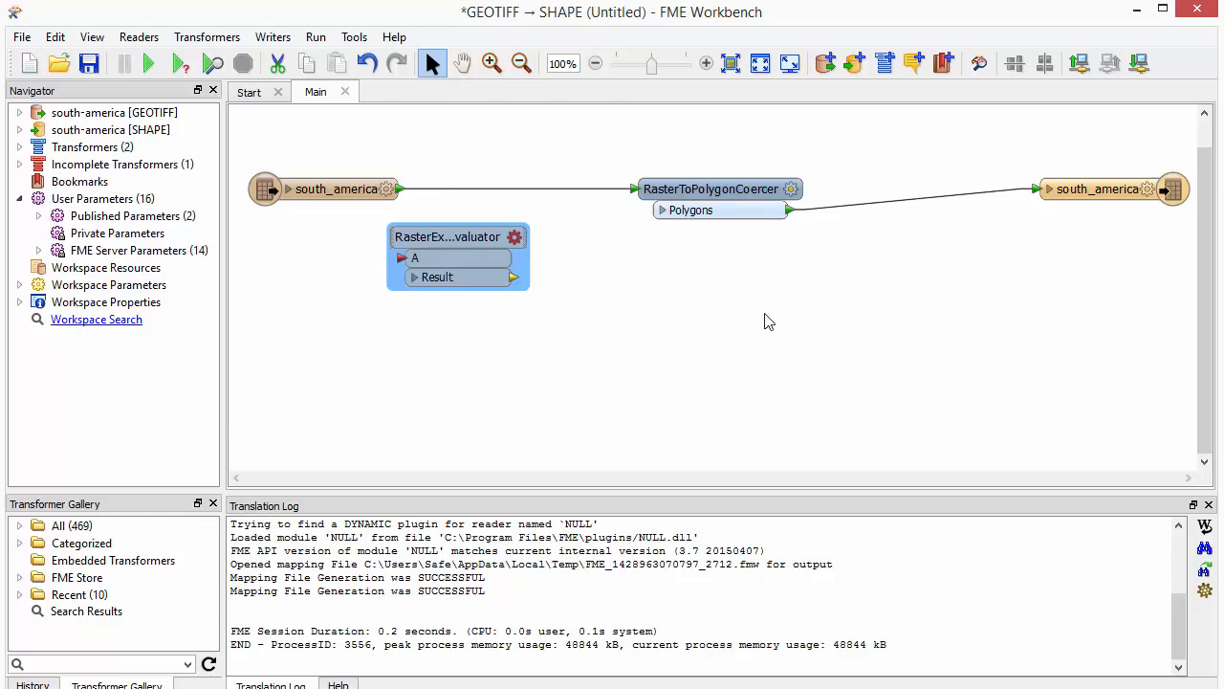
pyautogui.moveTo(457, 255); pyautogui.dragTo(522, 226)
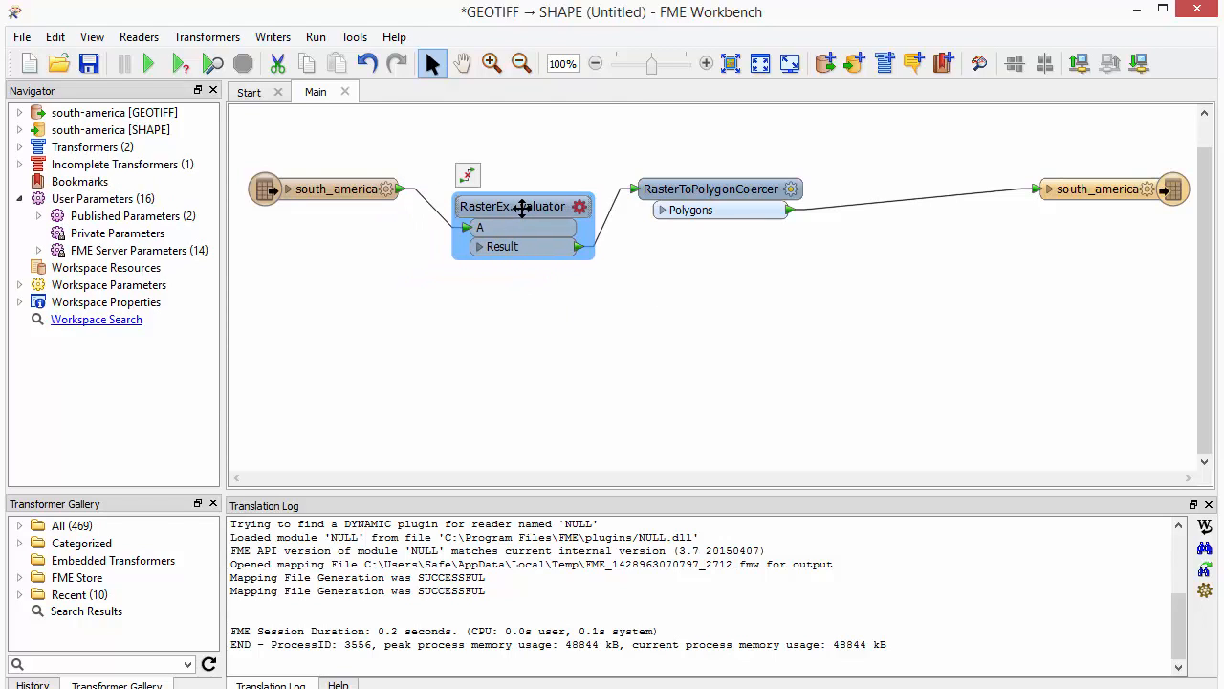
pyautogui.doubleClick(523, 205)
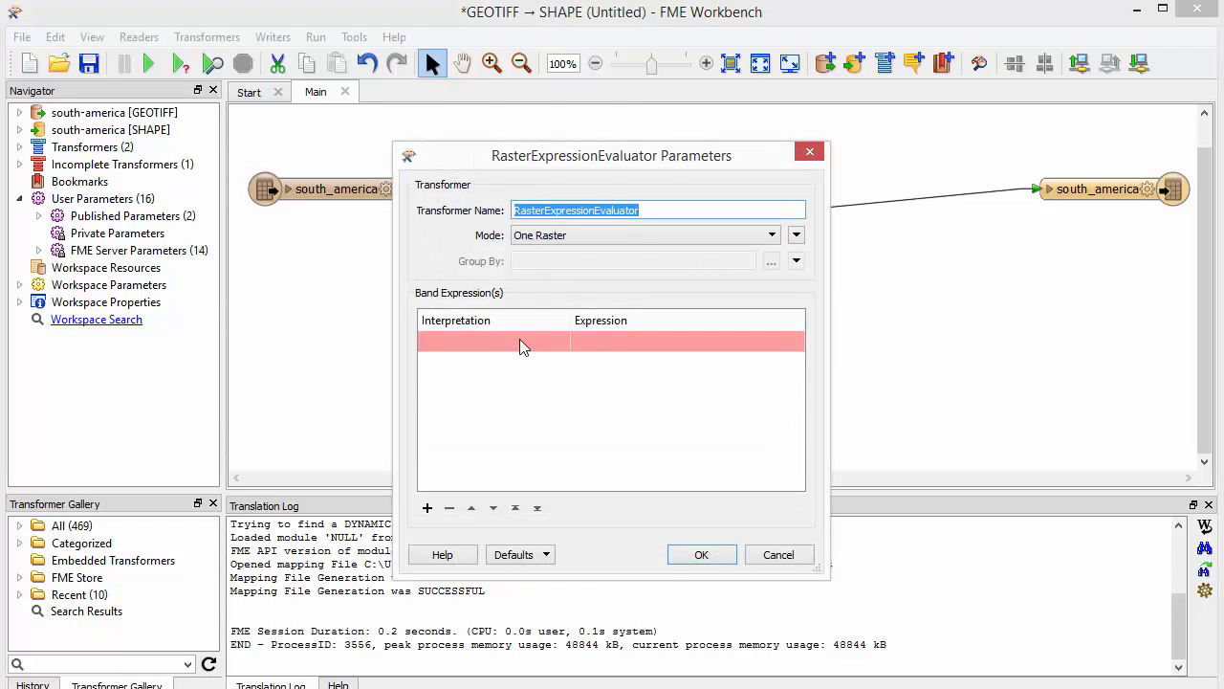
pyautogui.click(492, 340)
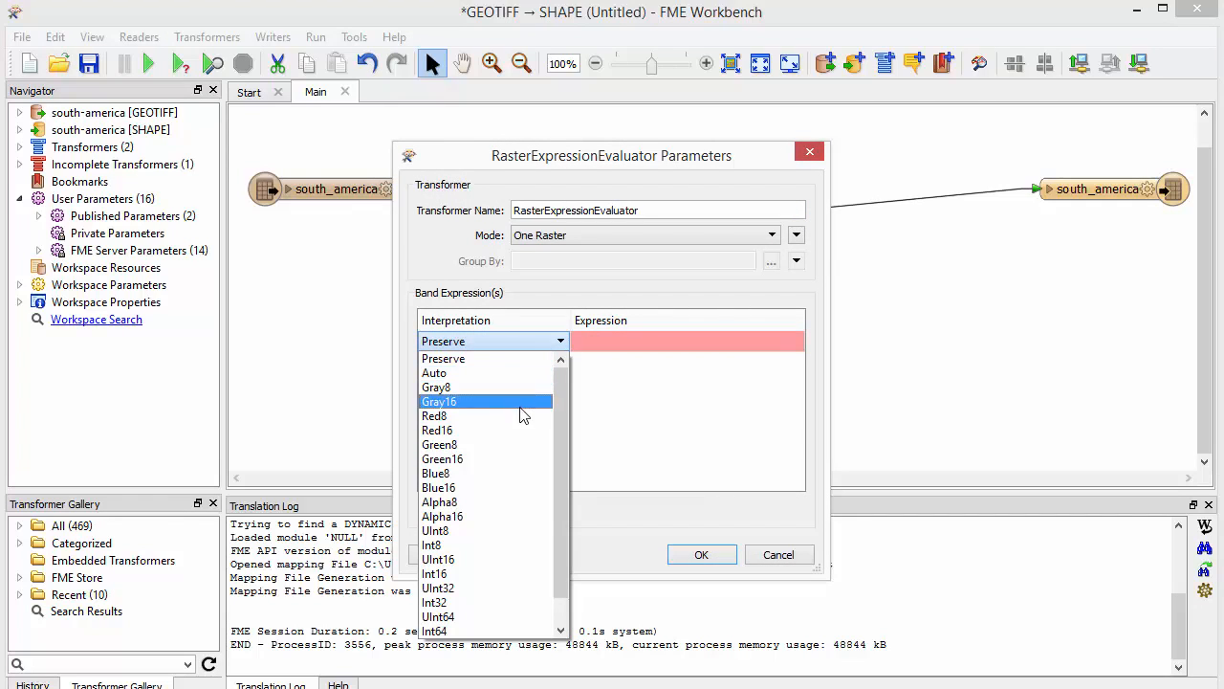
pyautogui.click(435, 472)
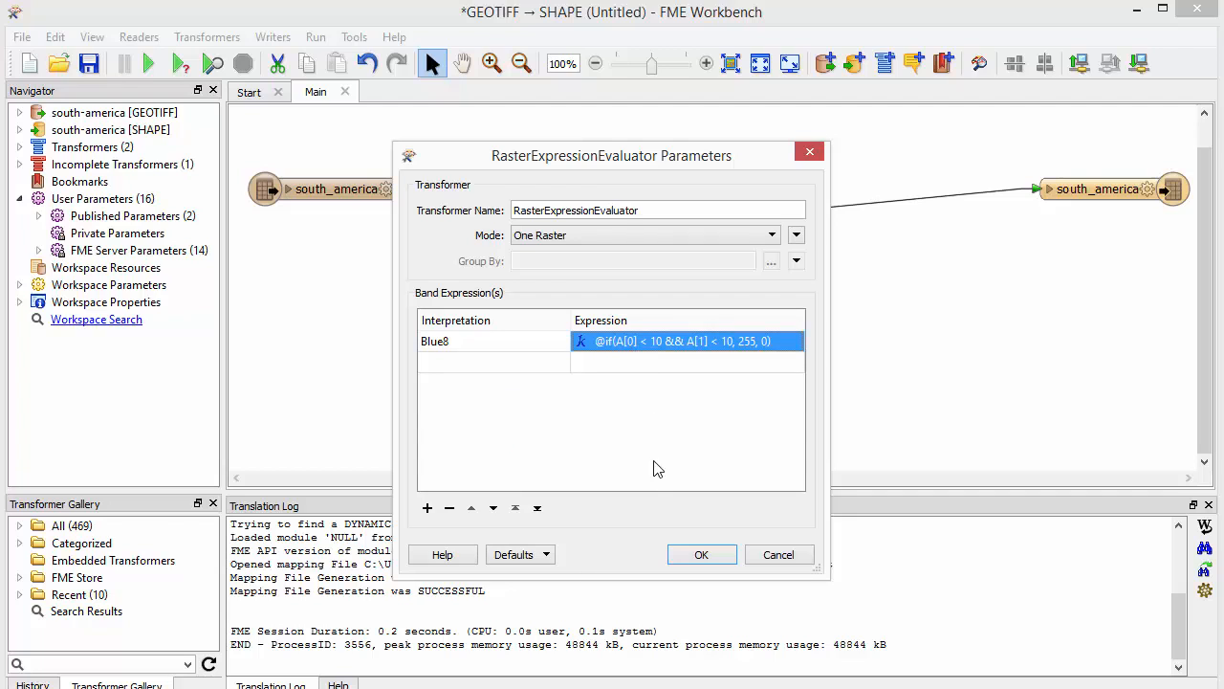
pyautogui.click(703, 554)
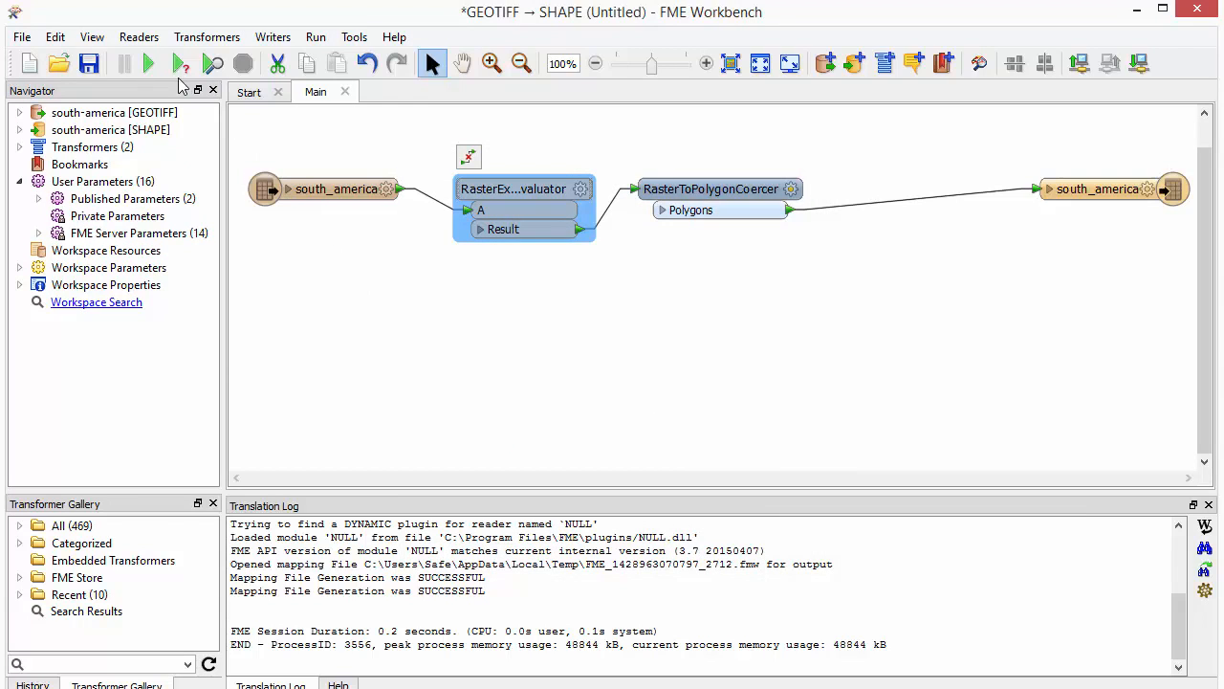
# Step: Switch South America display from NoGeneralize to Generalize2, then run the south_america workspace
pyautogui.click(181, 63)
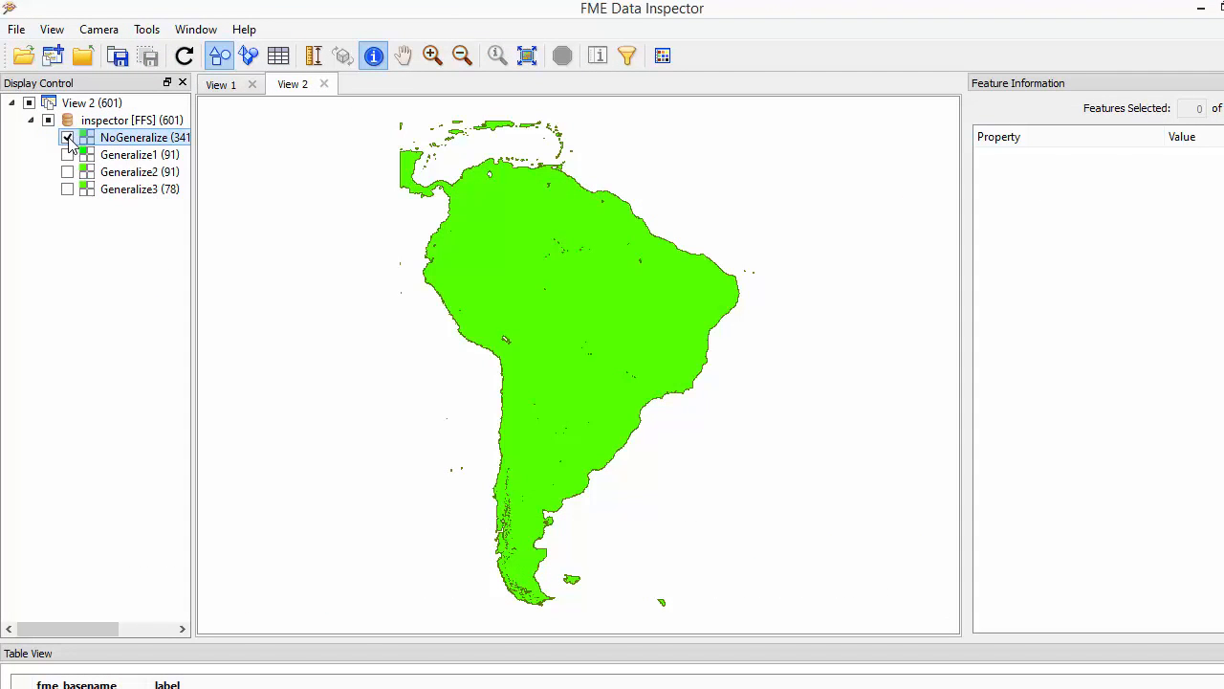
pyautogui.click(68, 171)
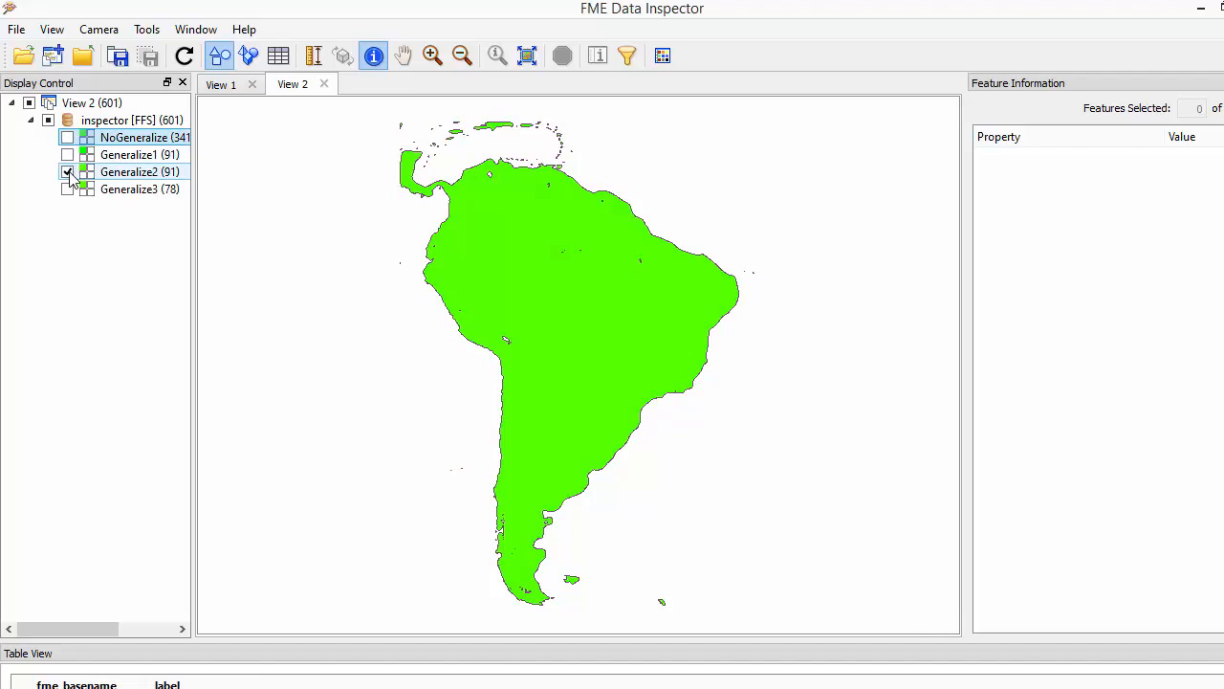
pyautogui.click(67, 188)
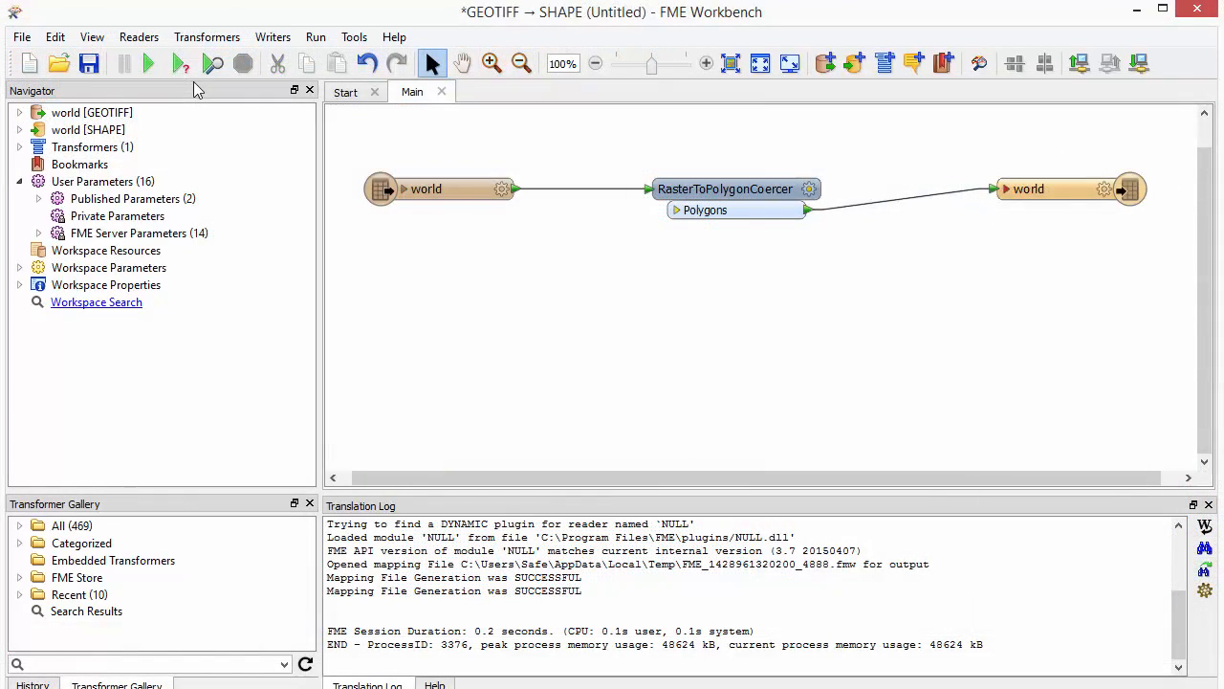
pyautogui.click(146, 62)
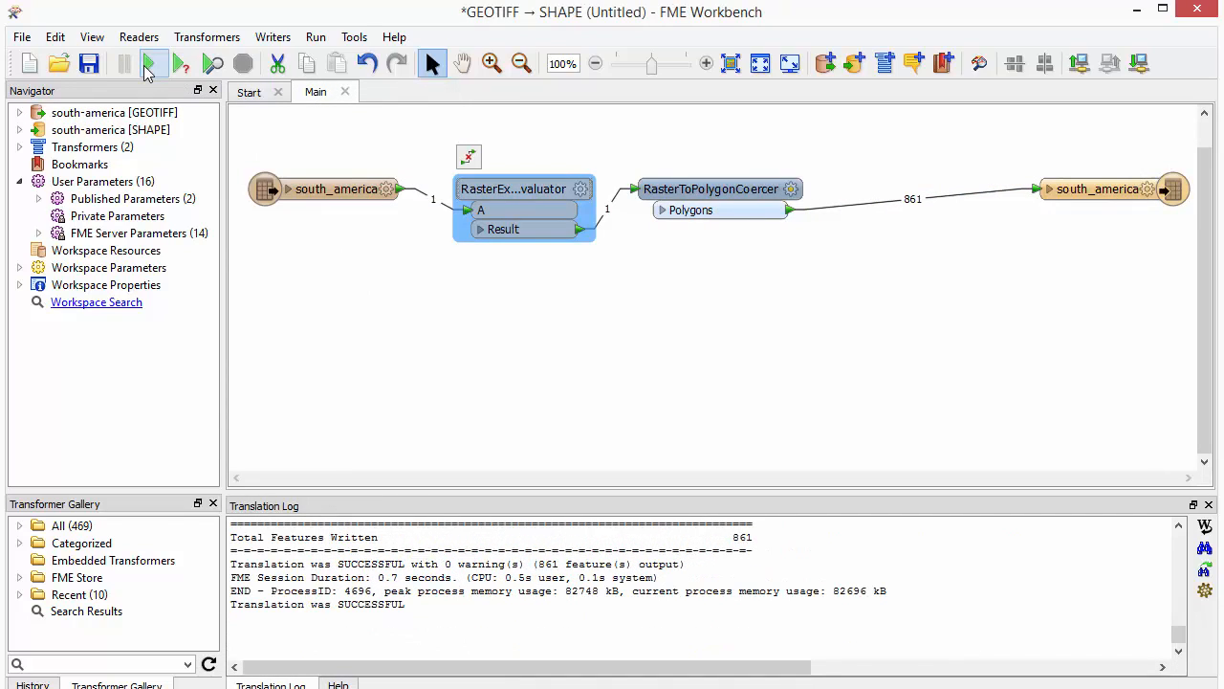